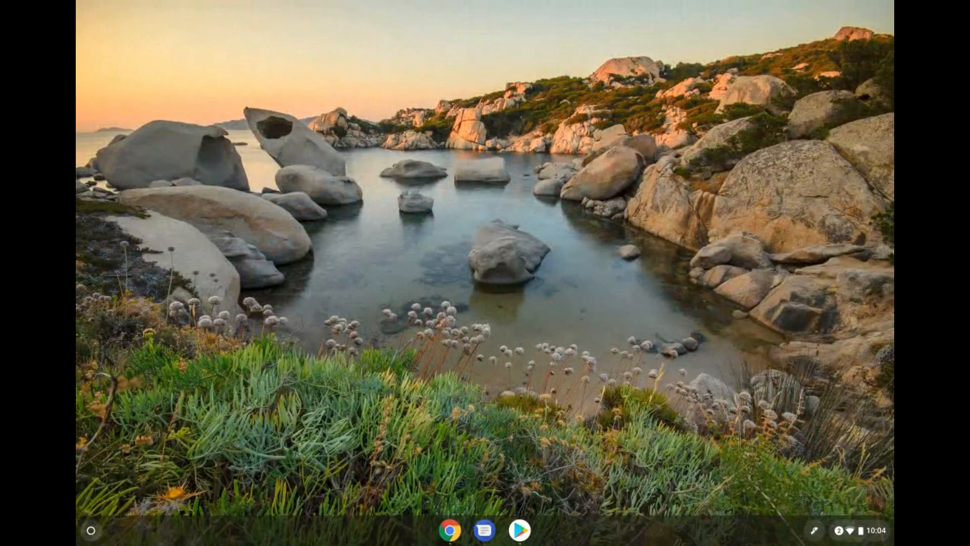
# Show the full-screen launcher with the app grid and search bar from the shelf circle button.
pyautogui.click(91, 530)
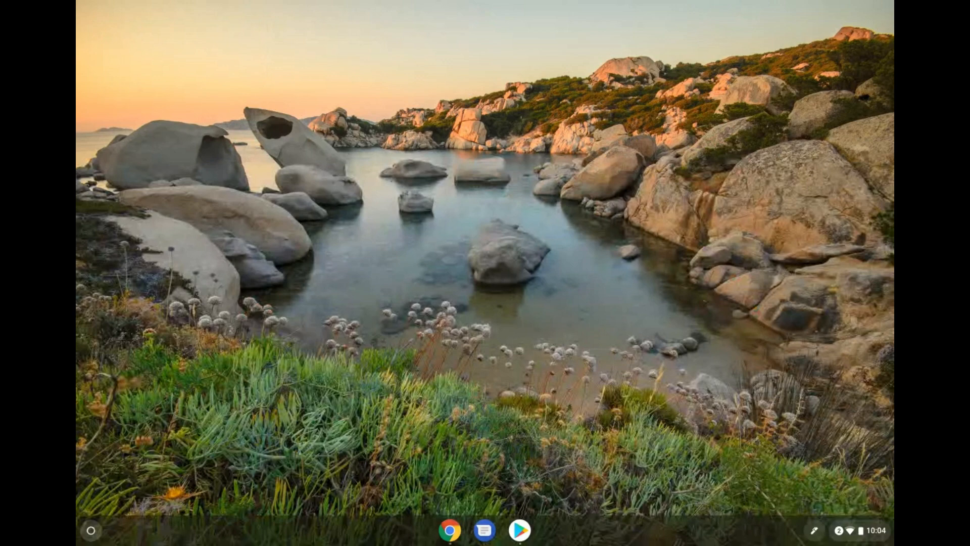
pyautogui.click(91, 530)
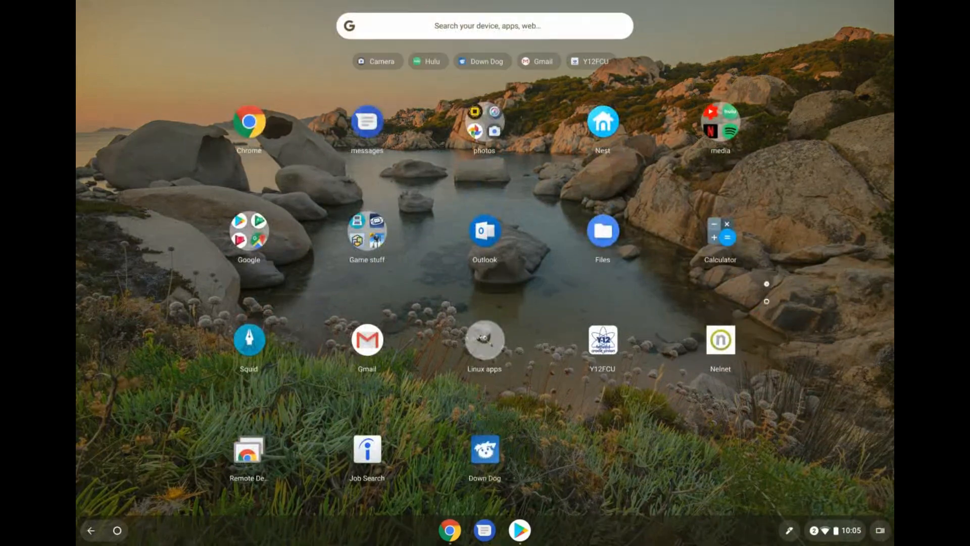
pyautogui.click(483, 26)
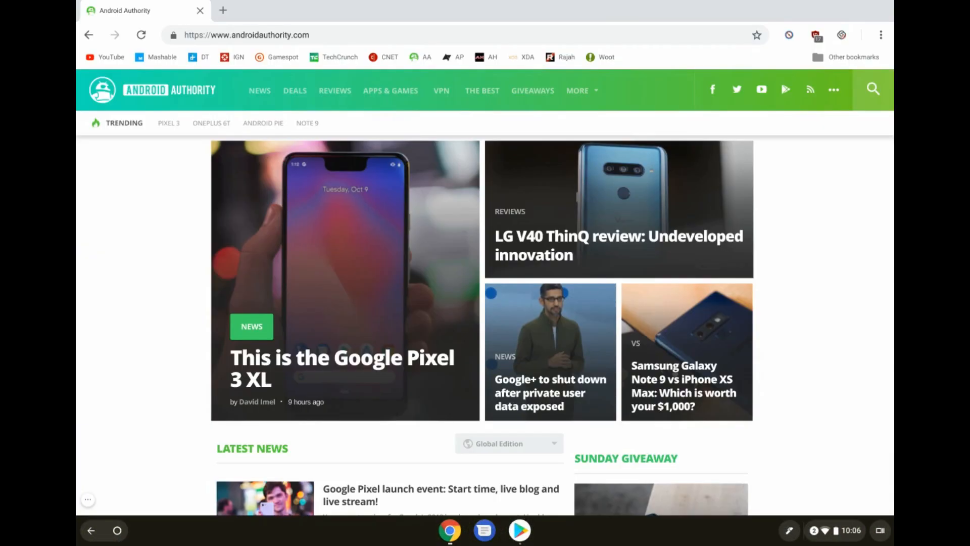
pyautogui.click(879, 531)
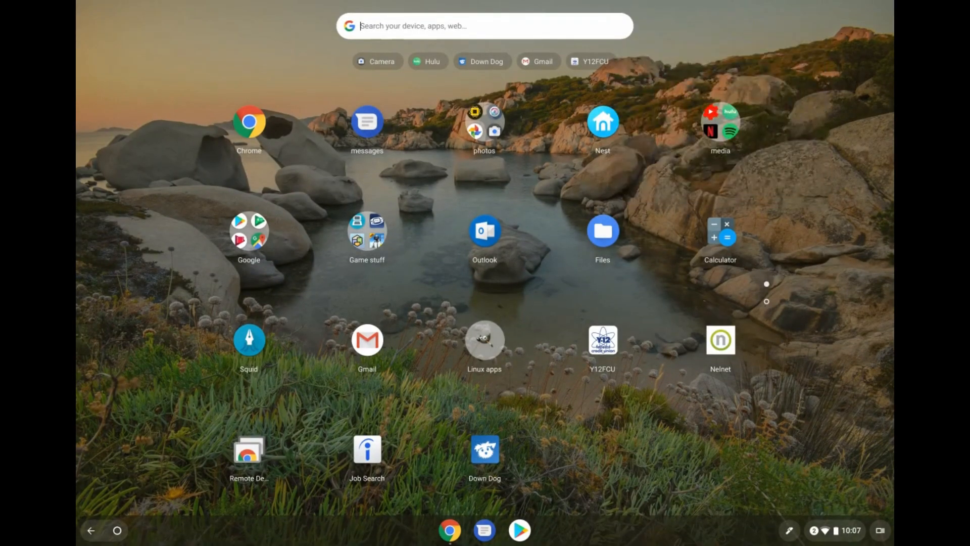
pyautogui.click(427, 61)
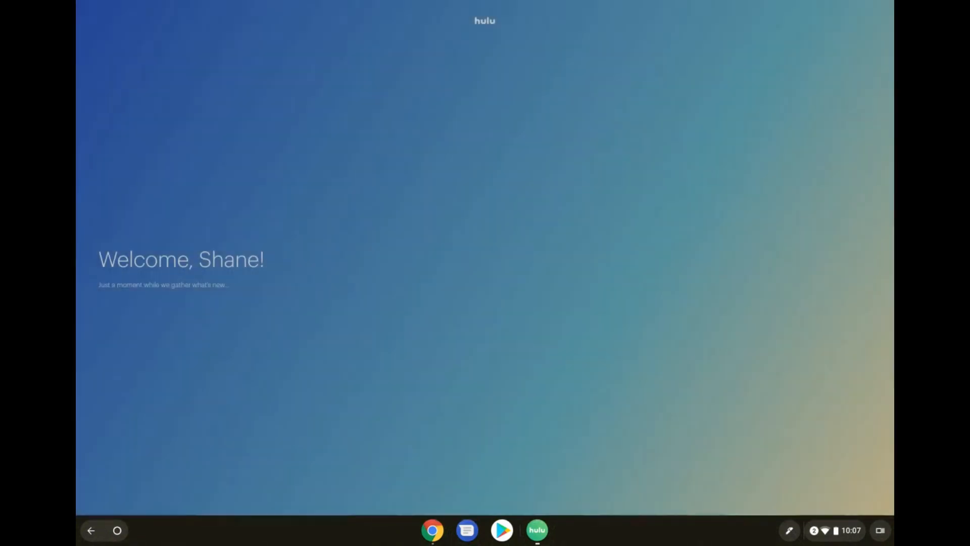
# Launch Hulu from its chip and snap Chrome's Android Authority page to the left half beside it.
pyautogui.click(879, 530)
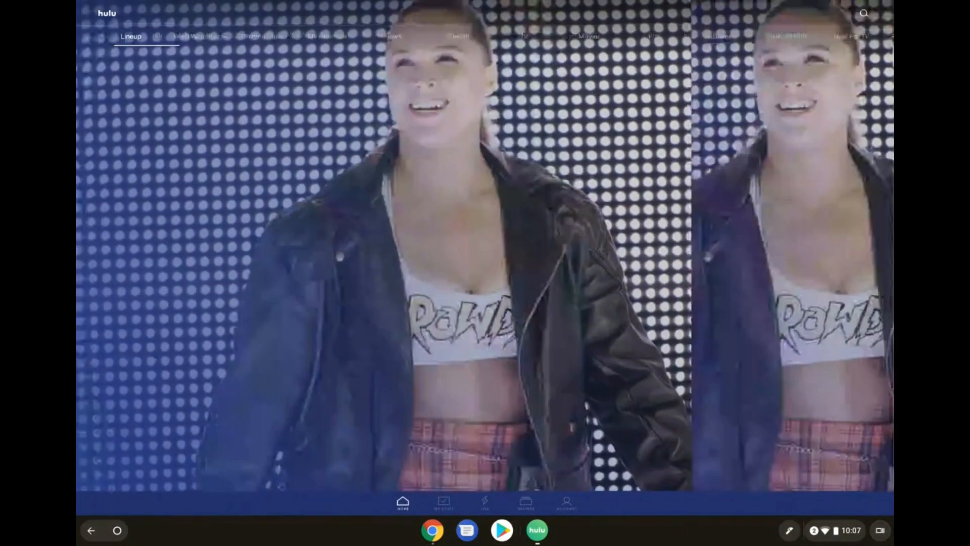
pyautogui.click(262, 36)
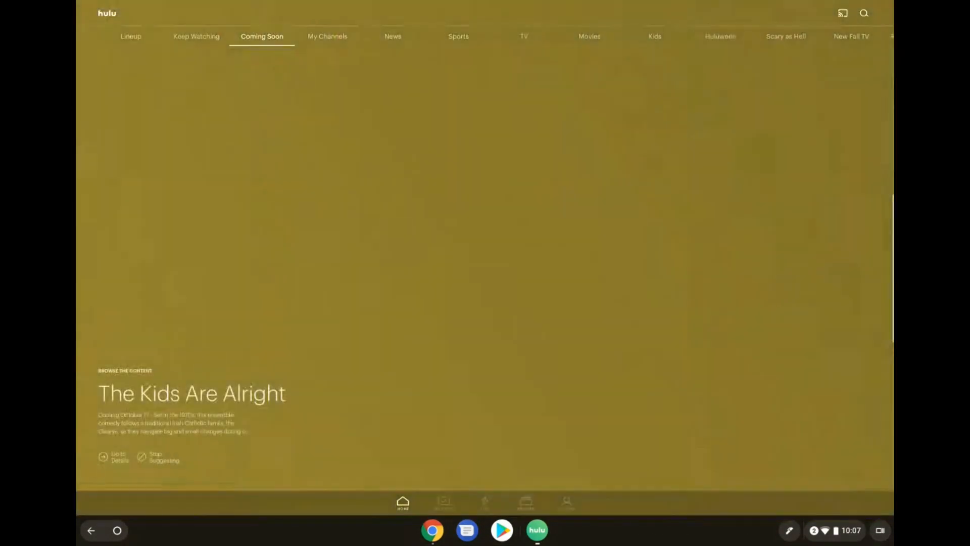
pyautogui.click(879, 531)
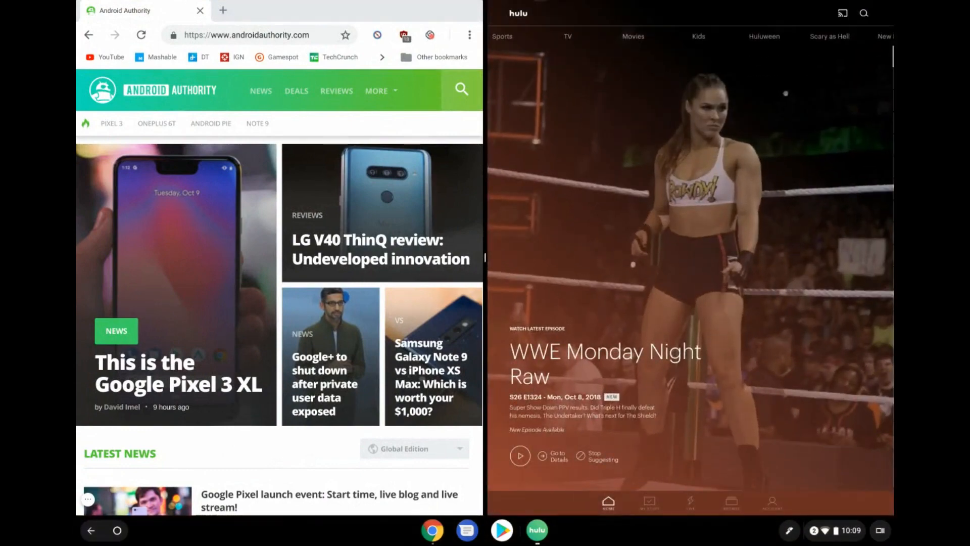
# Show Chrome and Hulu as separate cards in the window overview.
pyautogui.click(713, 36)
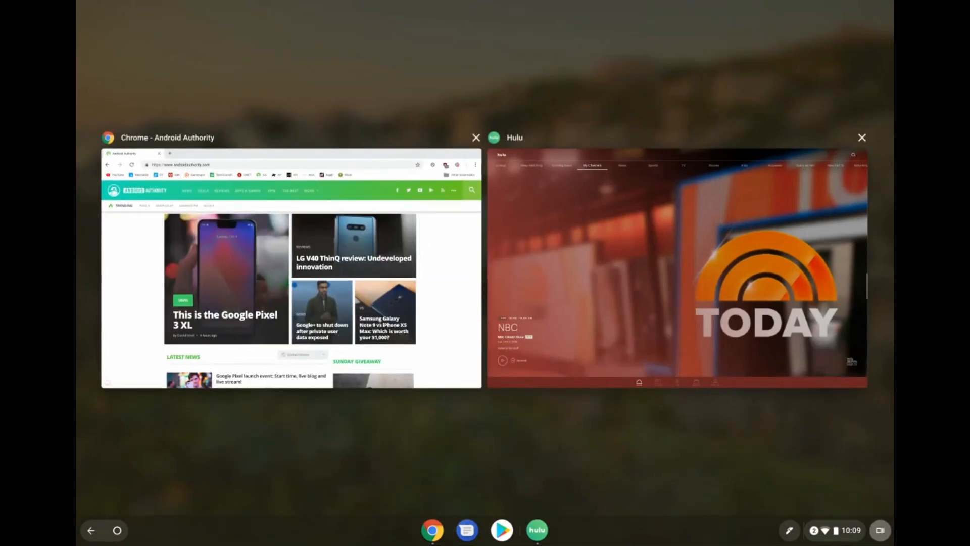
# Leave tablet mode, maximize the Hulu window, then bring Chrome's news page back in front.
pyautogui.click(291, 266)
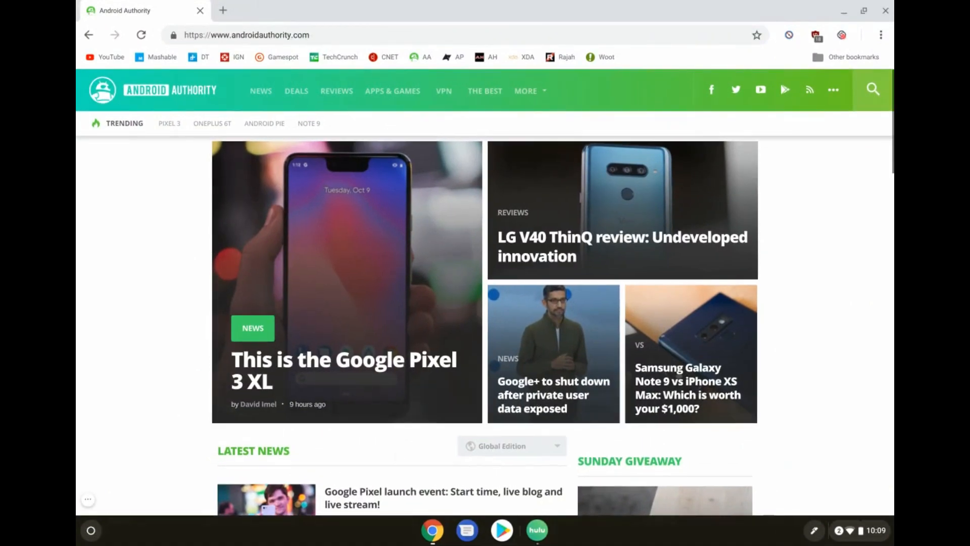
pyautogui.click(536, 529)
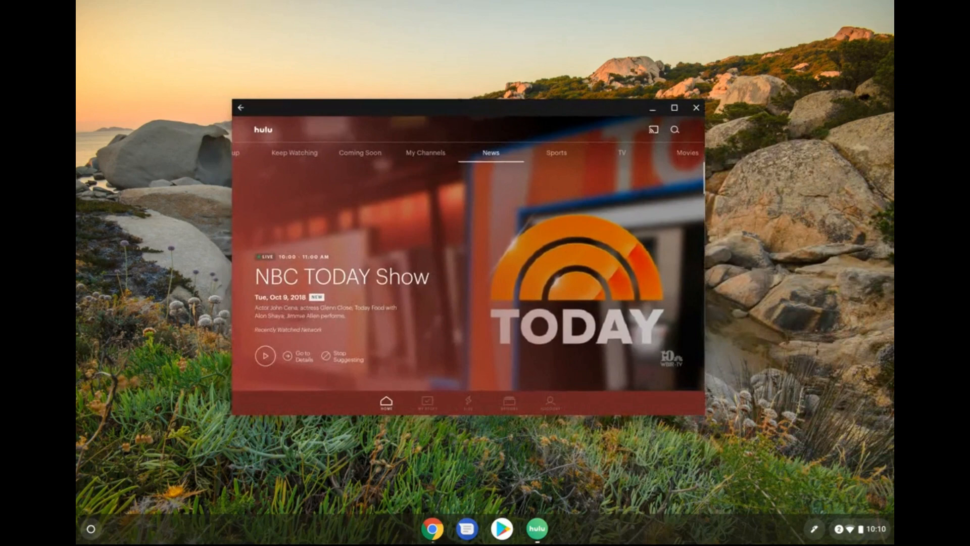
pyautogui.click(673, 108)
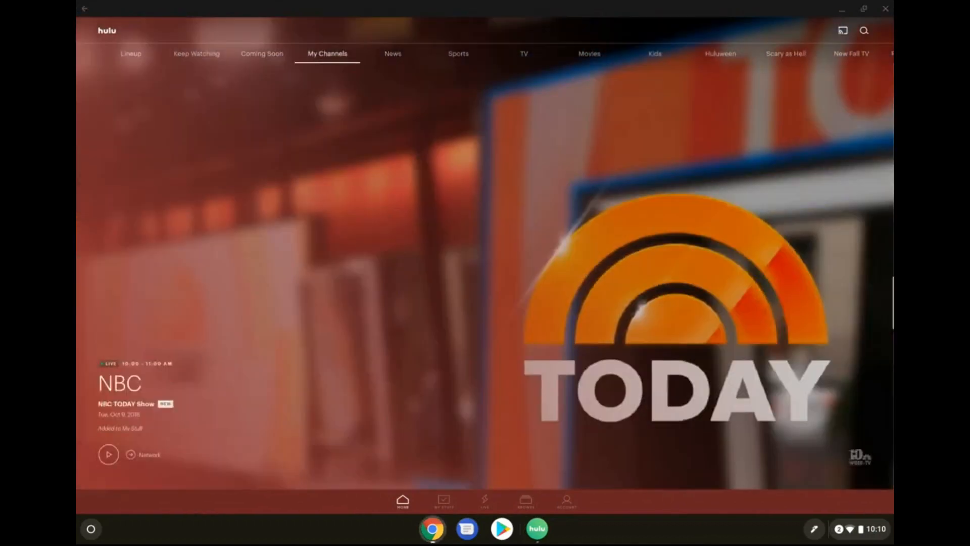
pyautogui.click(432, 529)
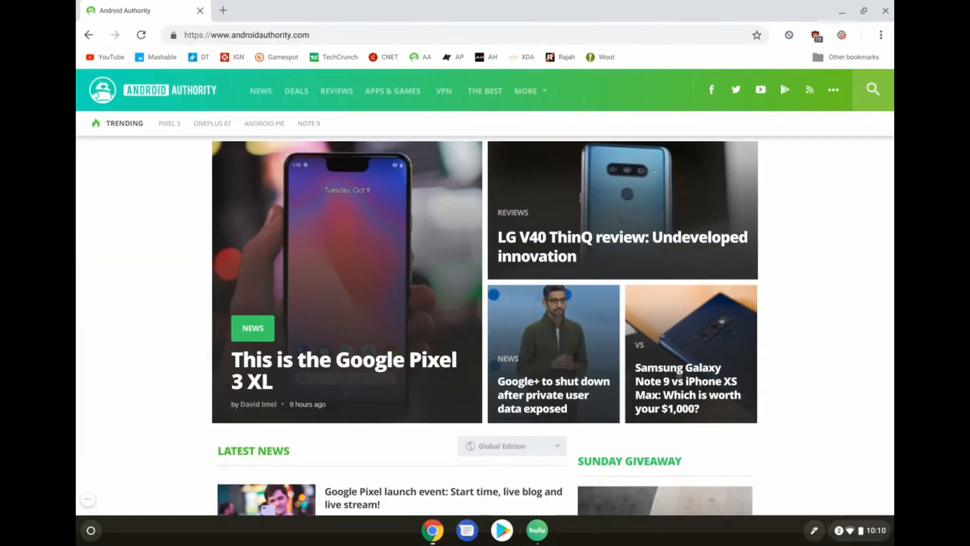